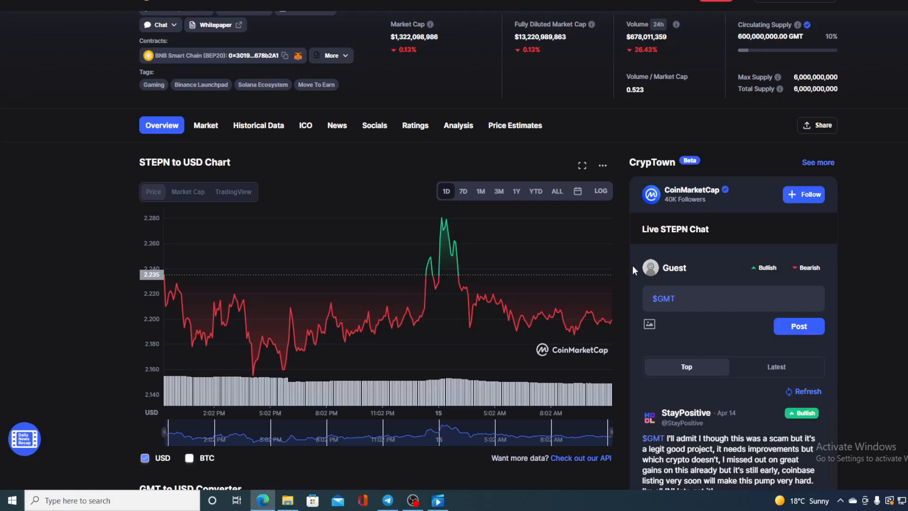
- Switch the STEPN to USD chart to the 7D range after scrolling through the page
scroll(up, 3)
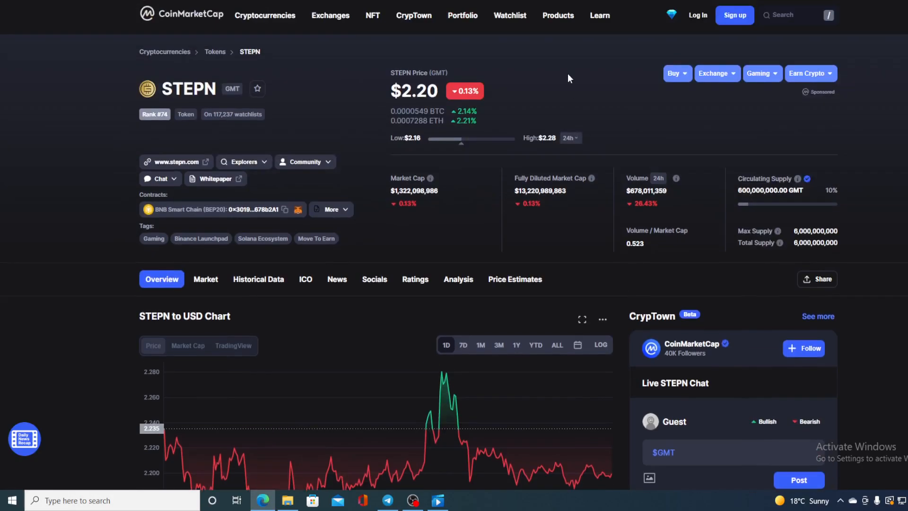
click(265, 15)
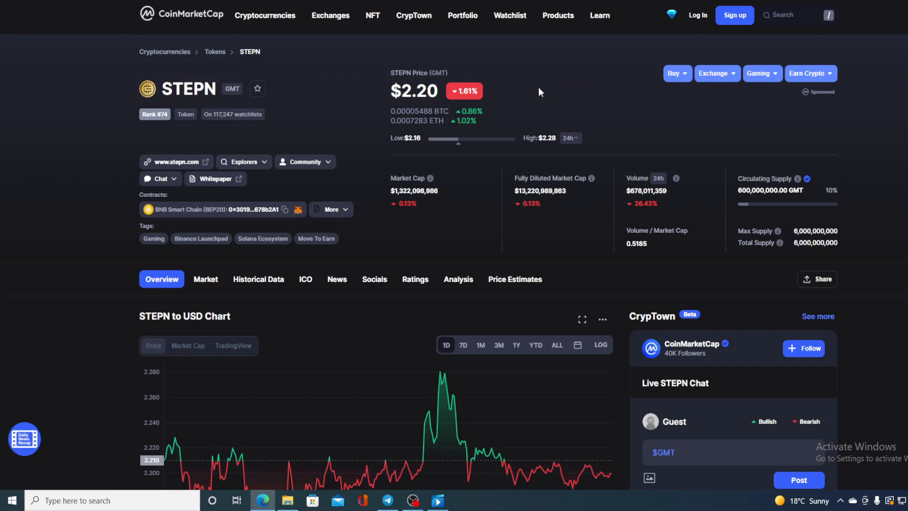
scroll(down, 3)
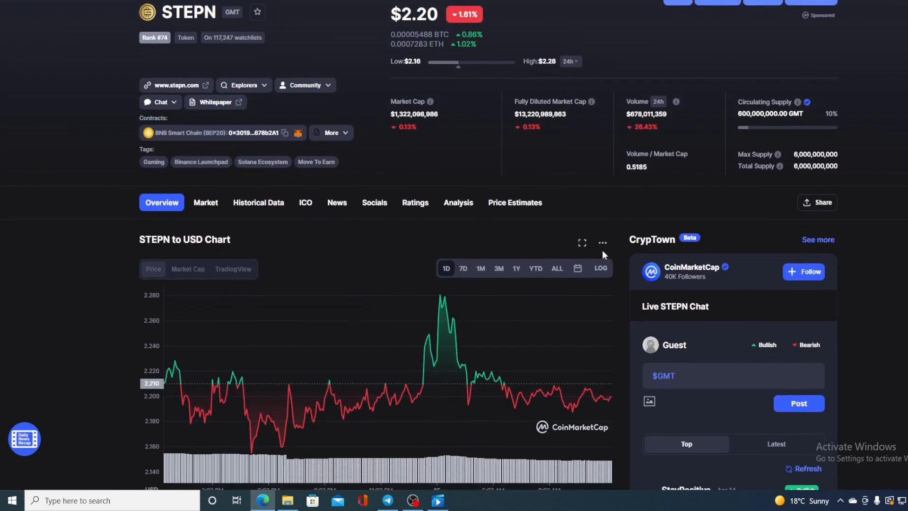
mouse_move(611, 398)
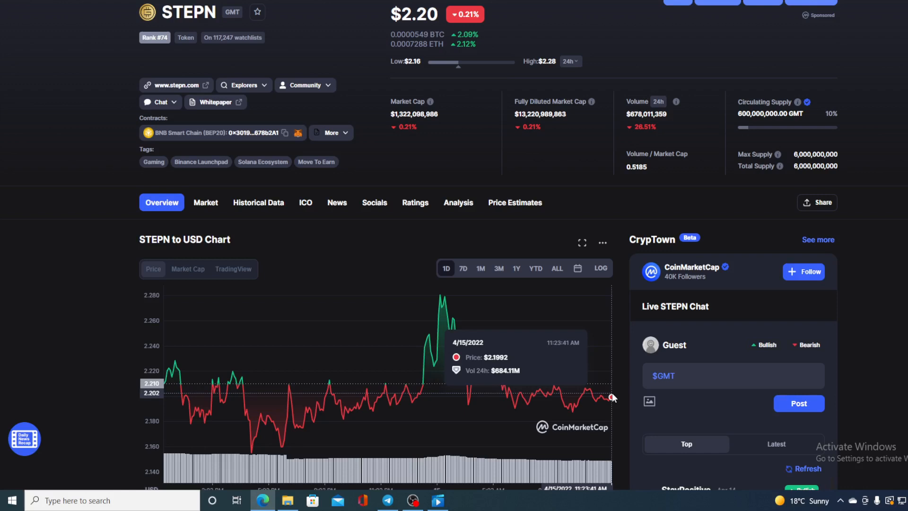
mouse_move(636, 405)
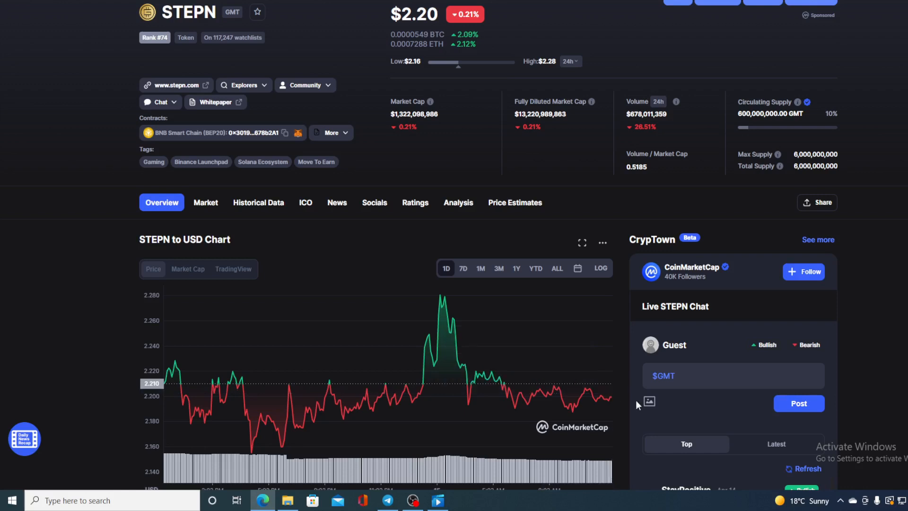
scroll(up, 3)
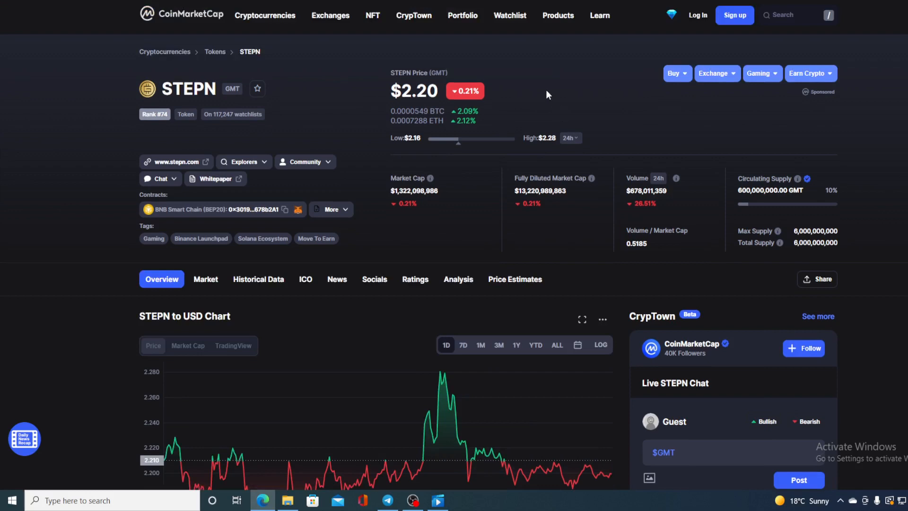
mouse_move(533, 95)
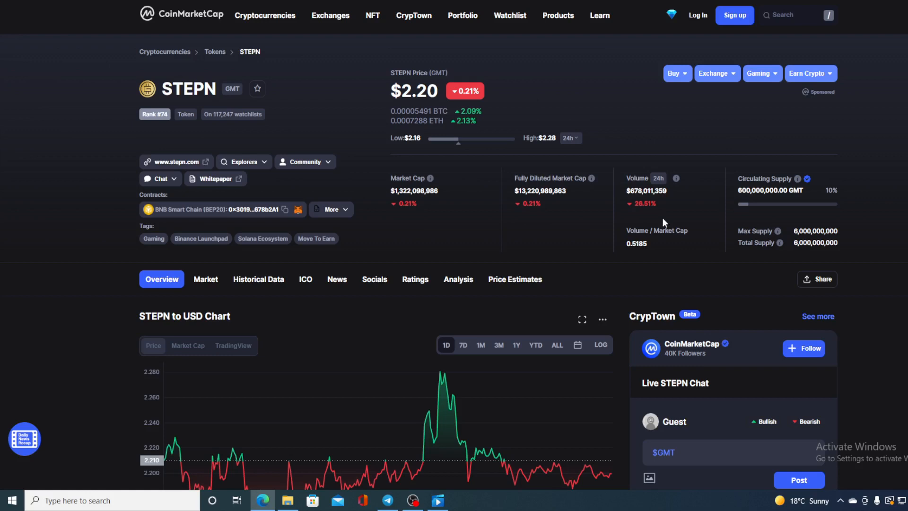
mouse_move(665, 205)
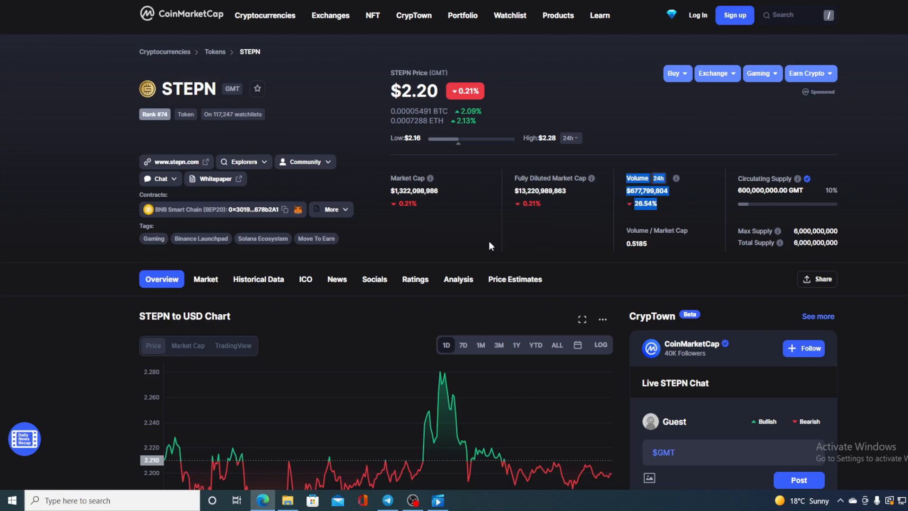
scroll(down, 3)
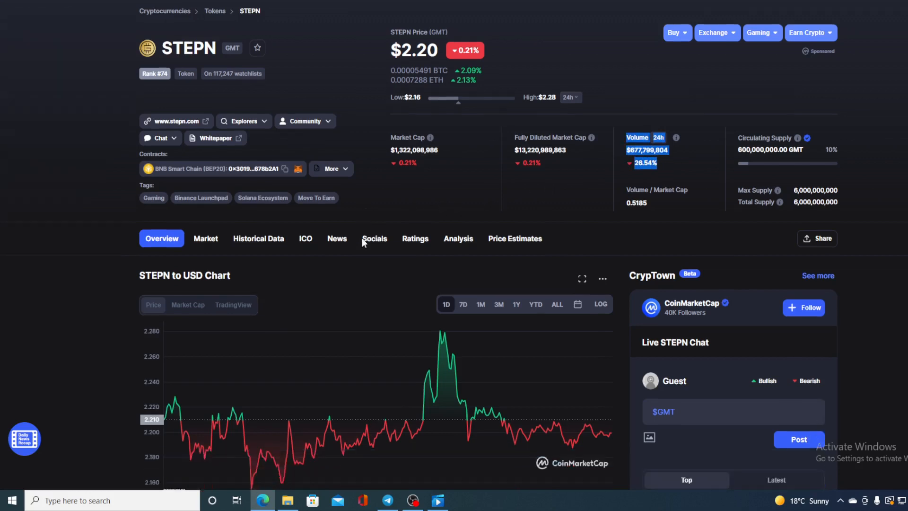
scroll(down, 3)
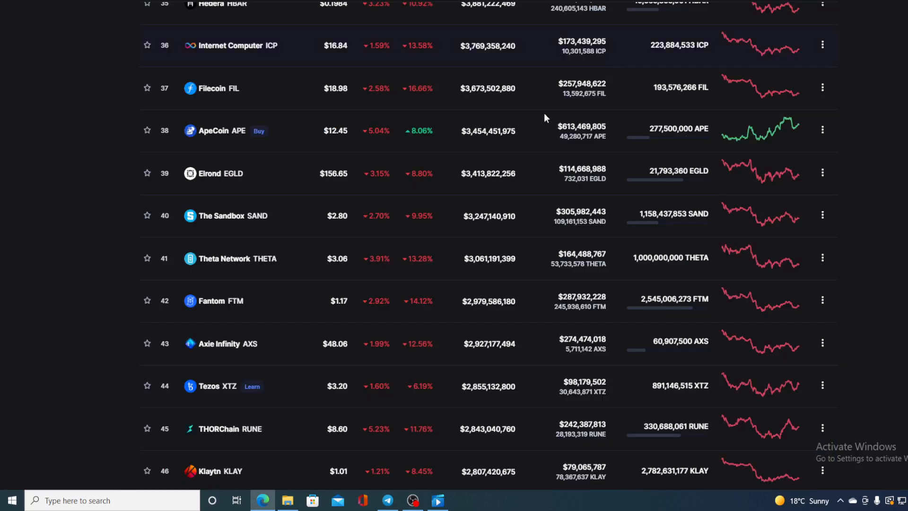
scroll(up, 3)
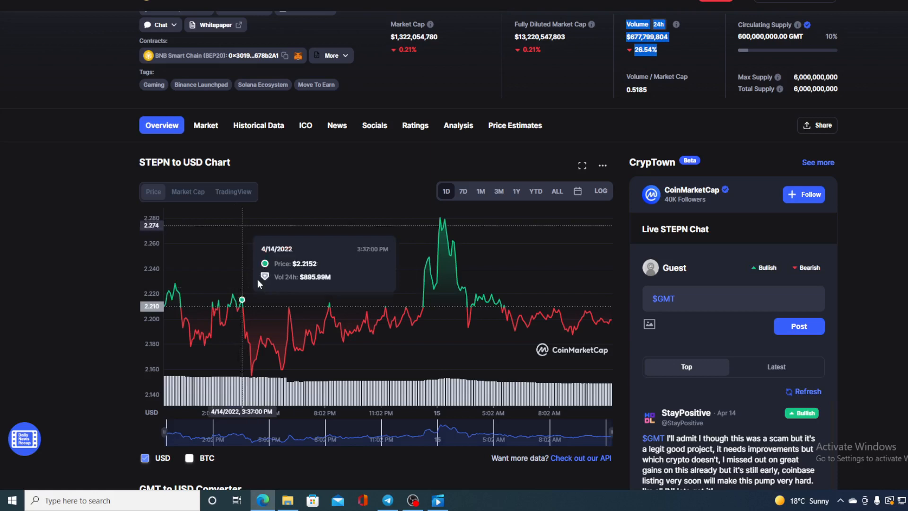
mouse_move(392, 321)
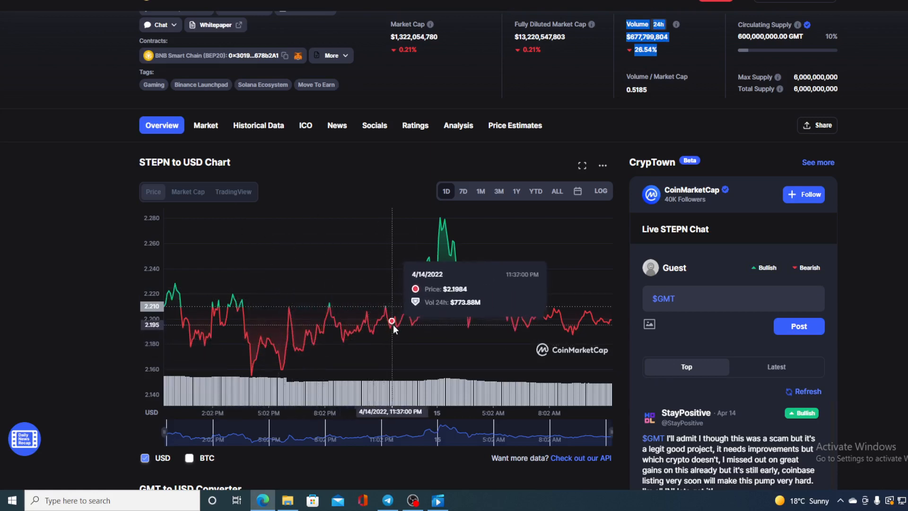
mouse_move(280, 318)
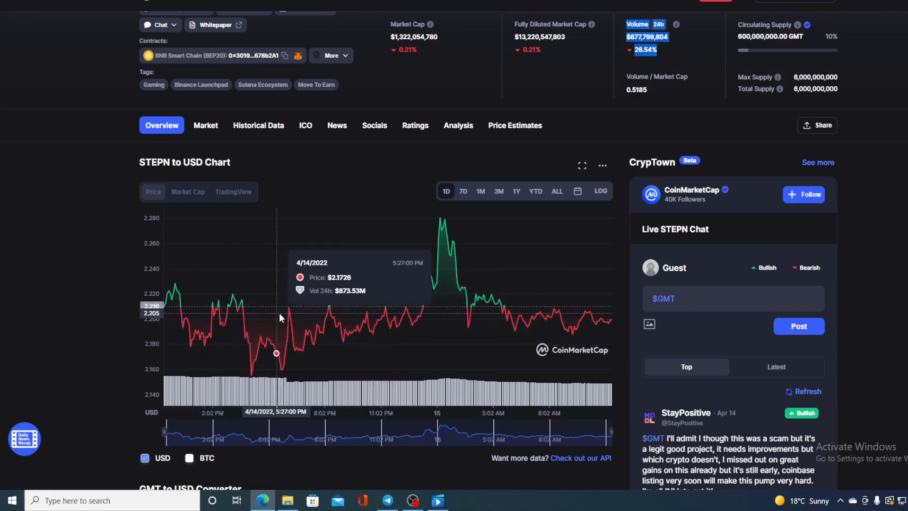
mouse_move(607, 342)
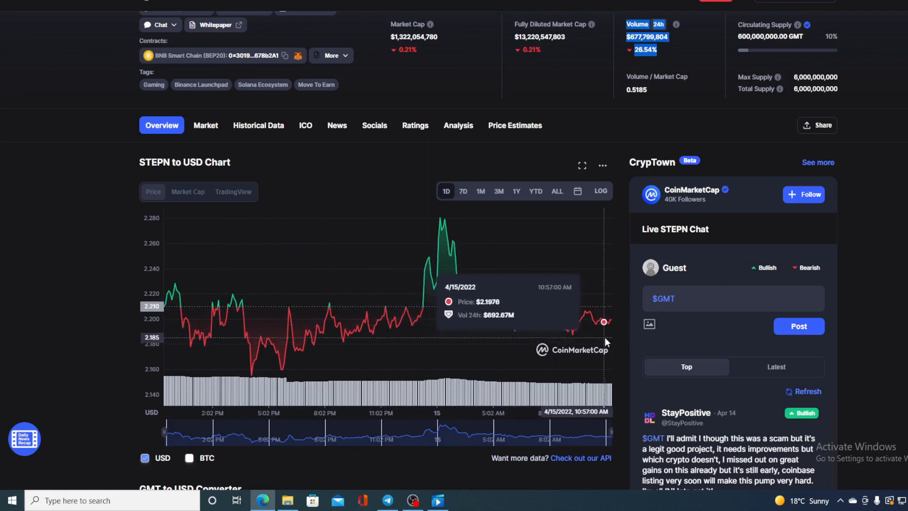
mouse_move(612, 322)
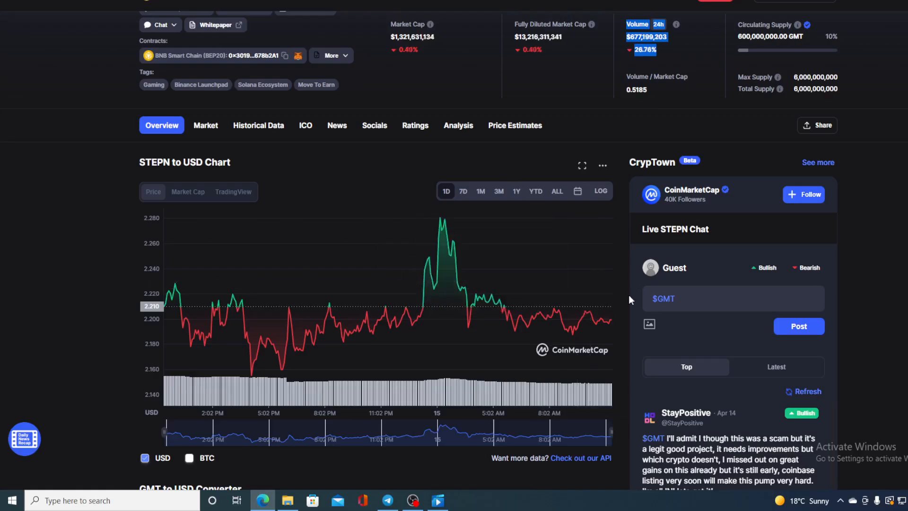
scroll(up, 3)
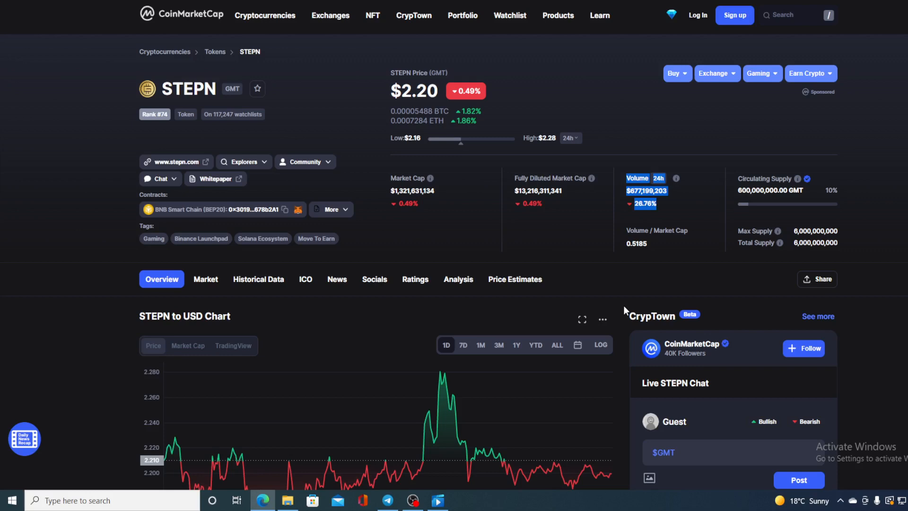
scroll(down, 3)
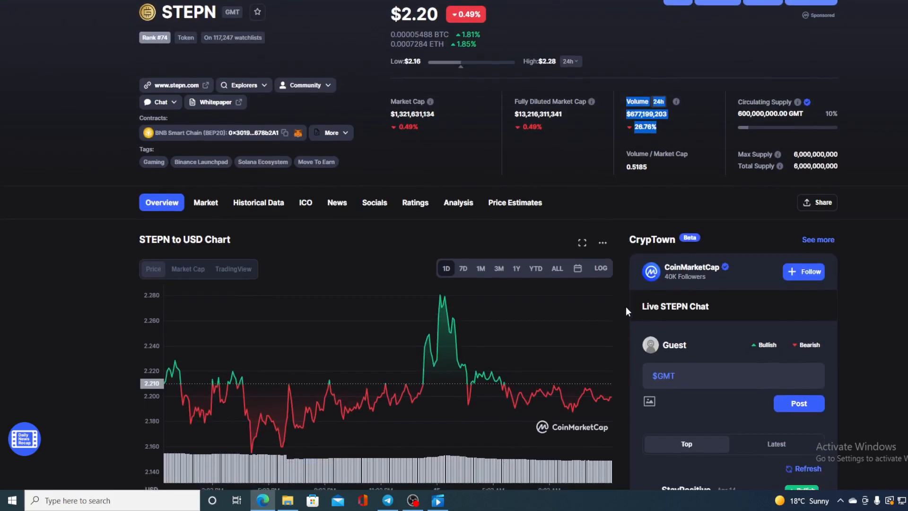
mouse_move(611, 398)
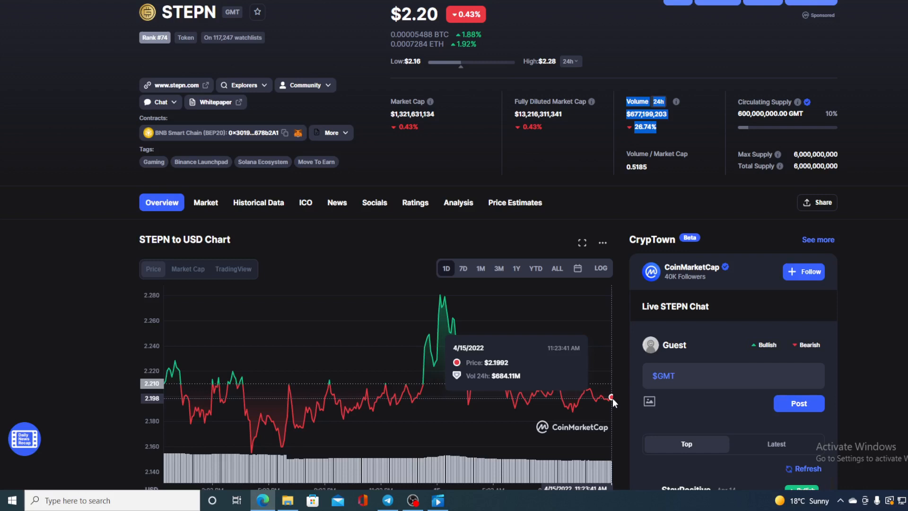
mouse_move(621, 395)
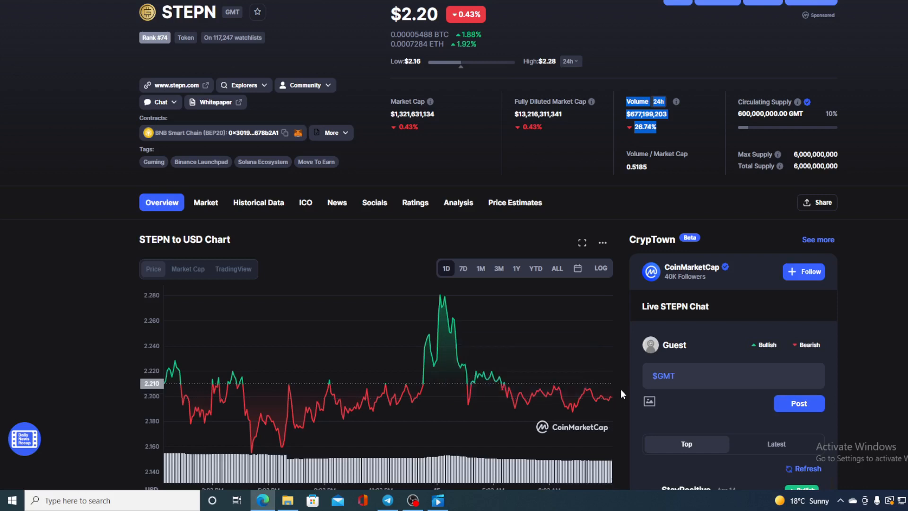
scroll(down, 3)
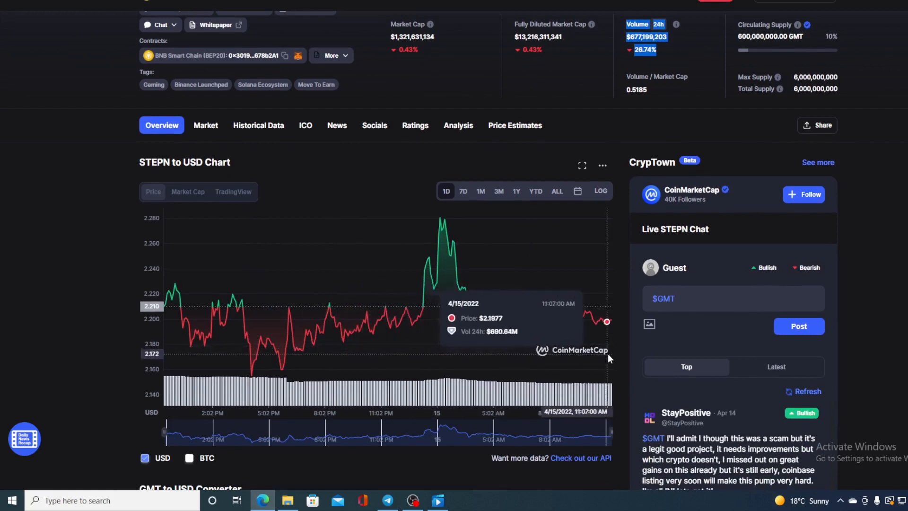
mouse_move(620, 325)
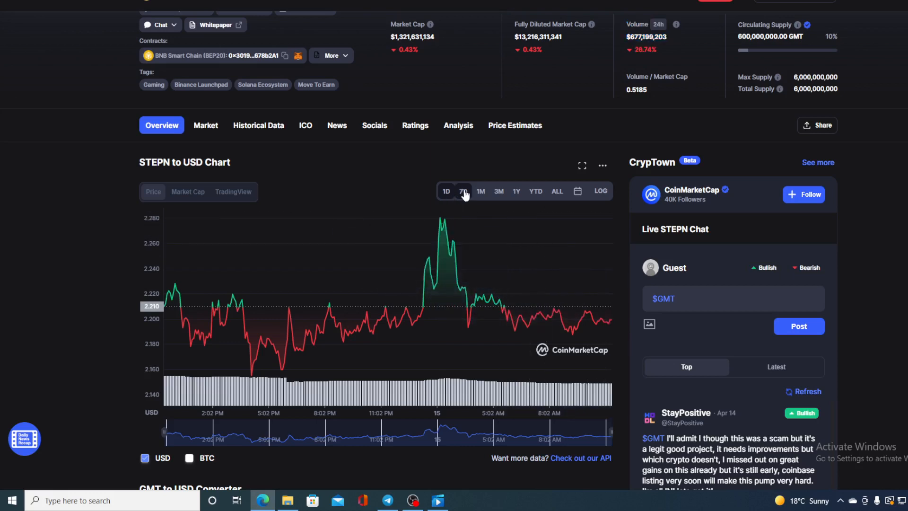
click(463, 191)
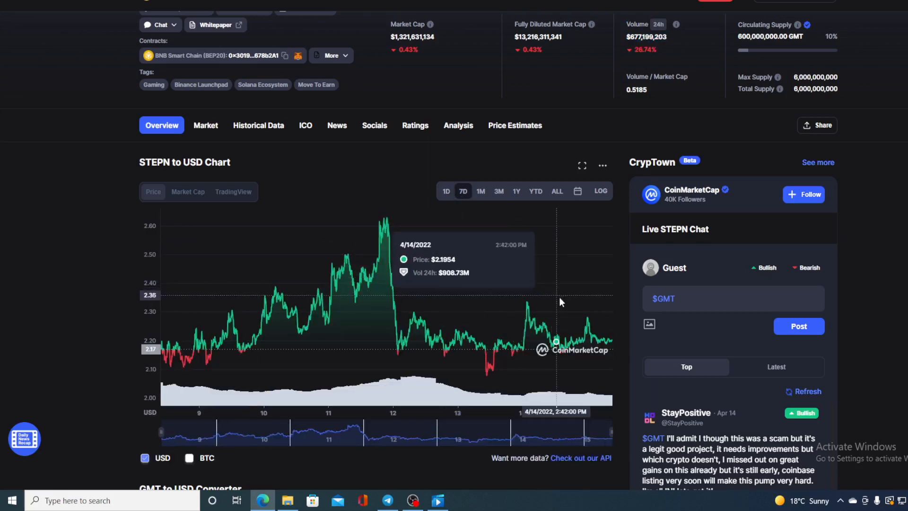
mouse_move(600, 338)
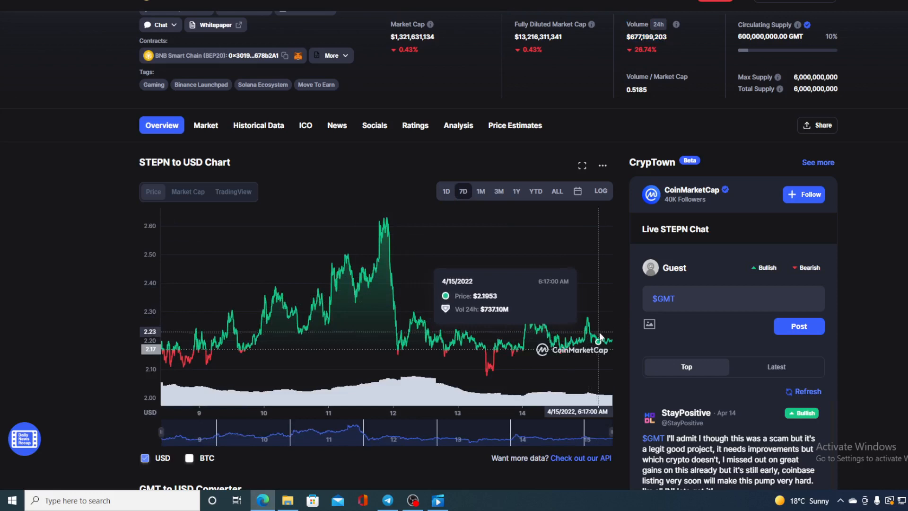
mouse_move(587, 321)
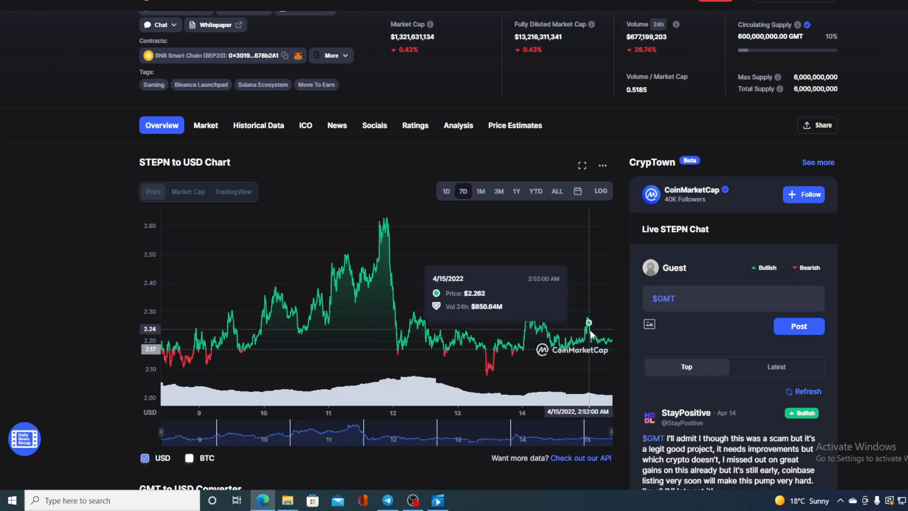
mouse_move(612, 342)
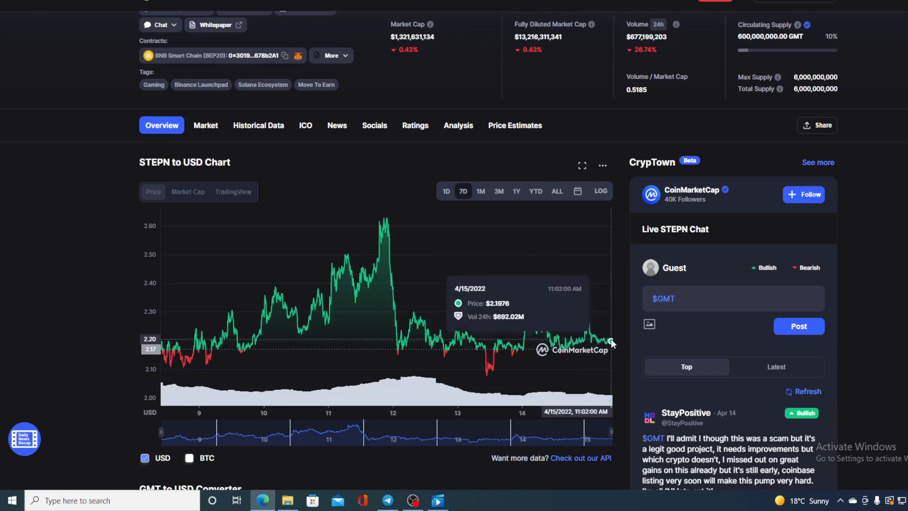
mouse_move(612, 342)
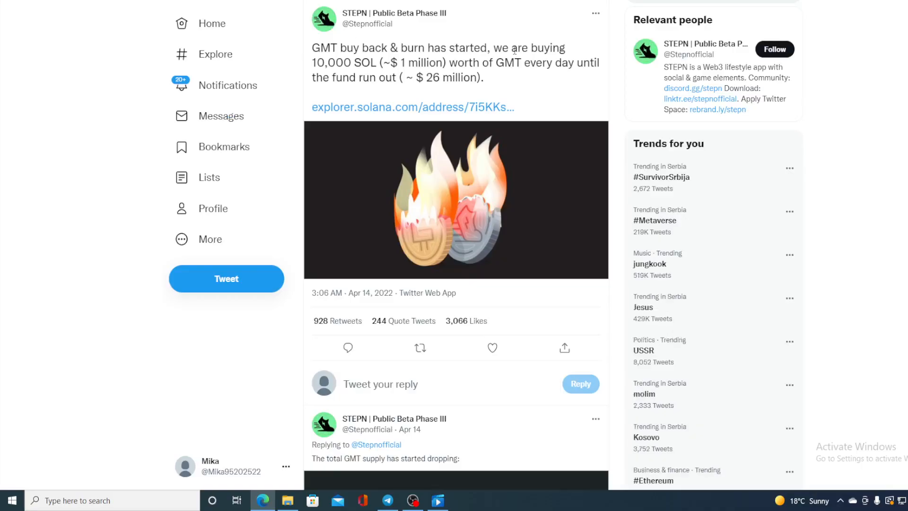
mouse_move(521, 92)
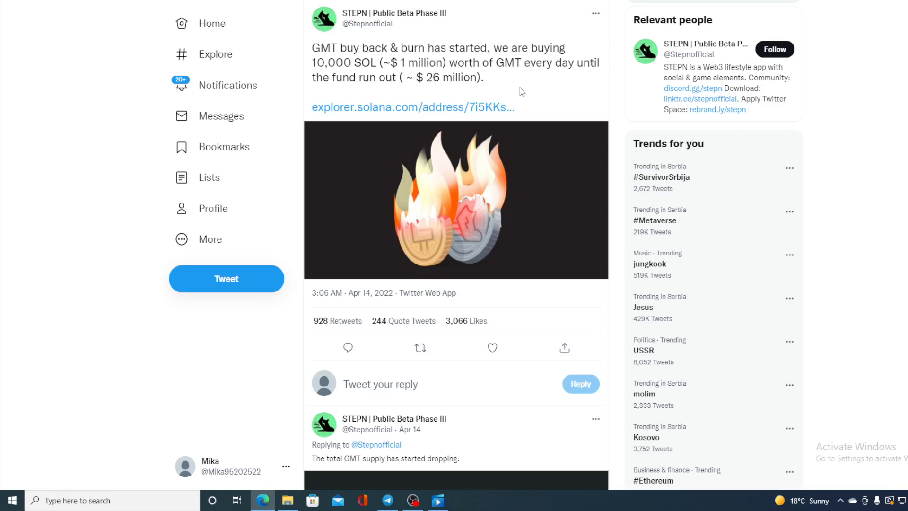
mouse_move(520, 92)
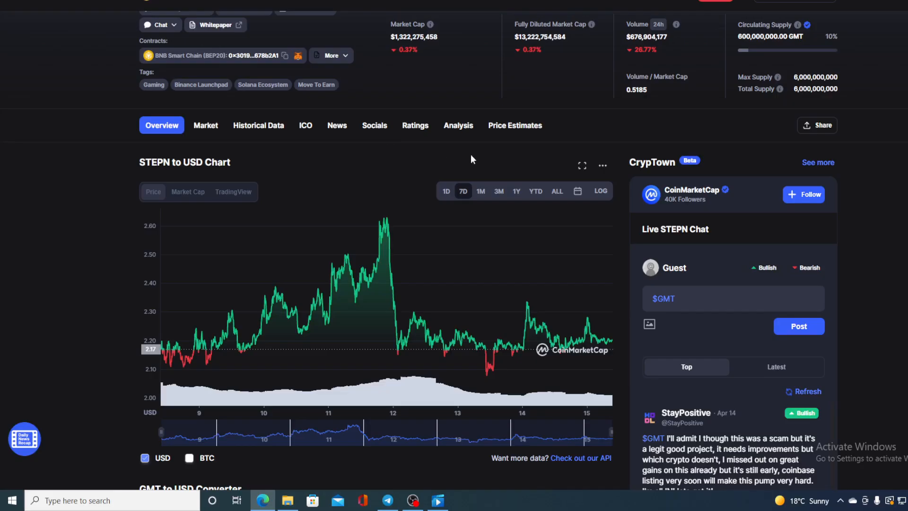
mouse_move(605, 143)
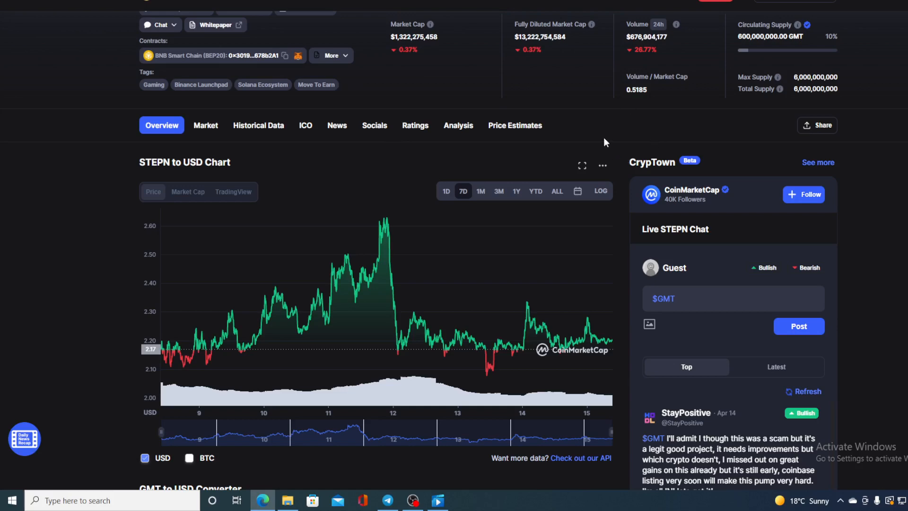
- Switch the STEPN to USD chart back to the 1D range
scroll(up, 3)
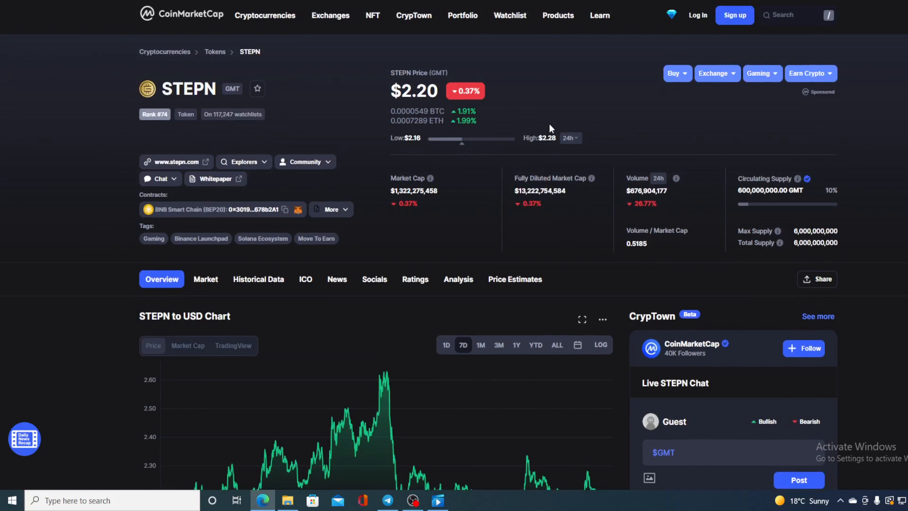
scroll(down, 3)
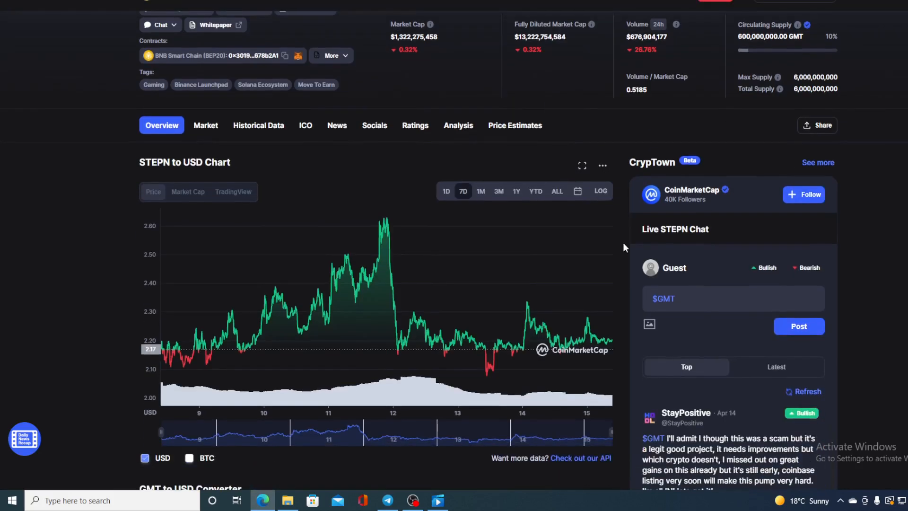
mouse_move(612, 342)
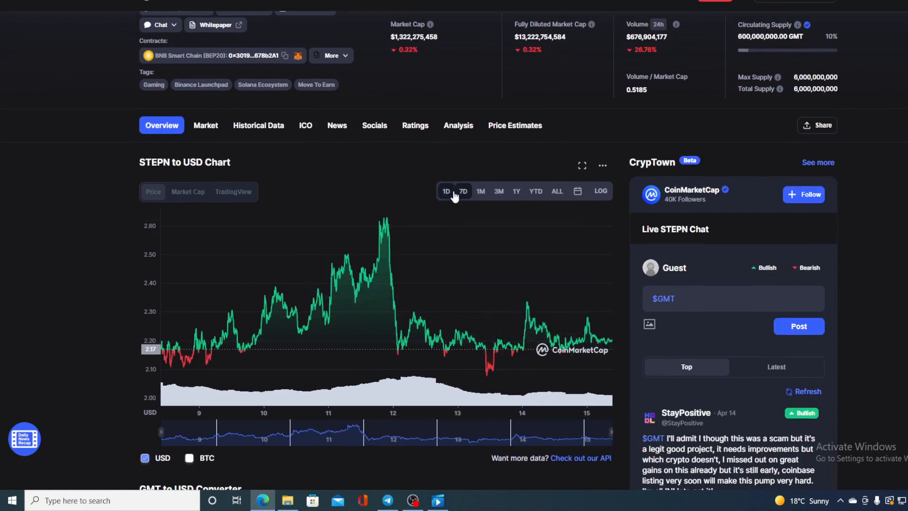
click(445, 191)
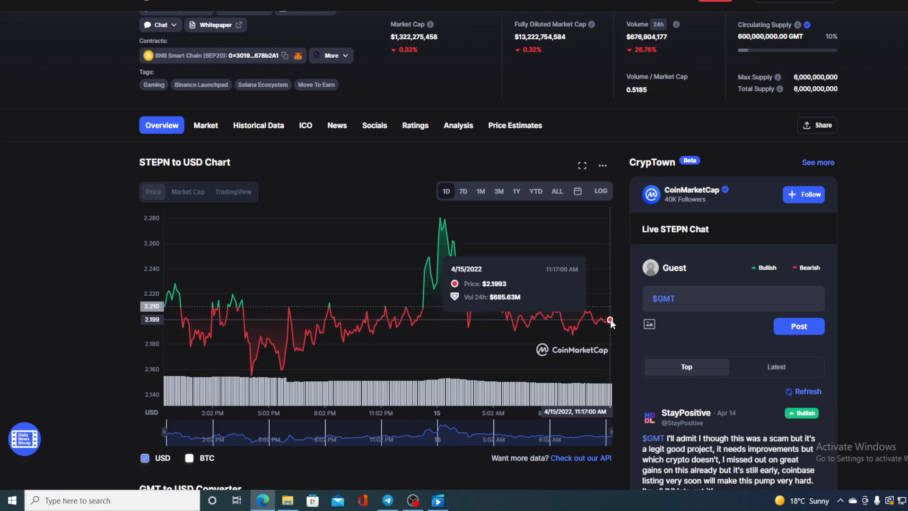
mouse_move(610, 321)
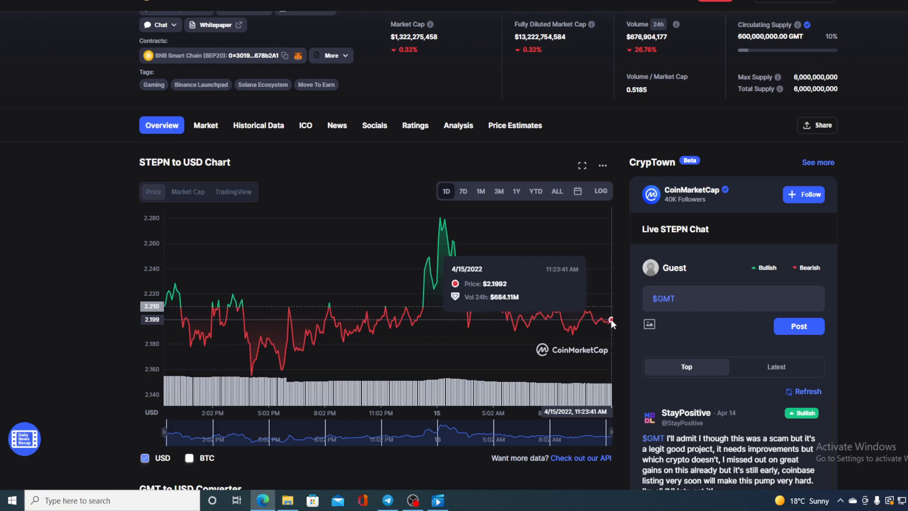